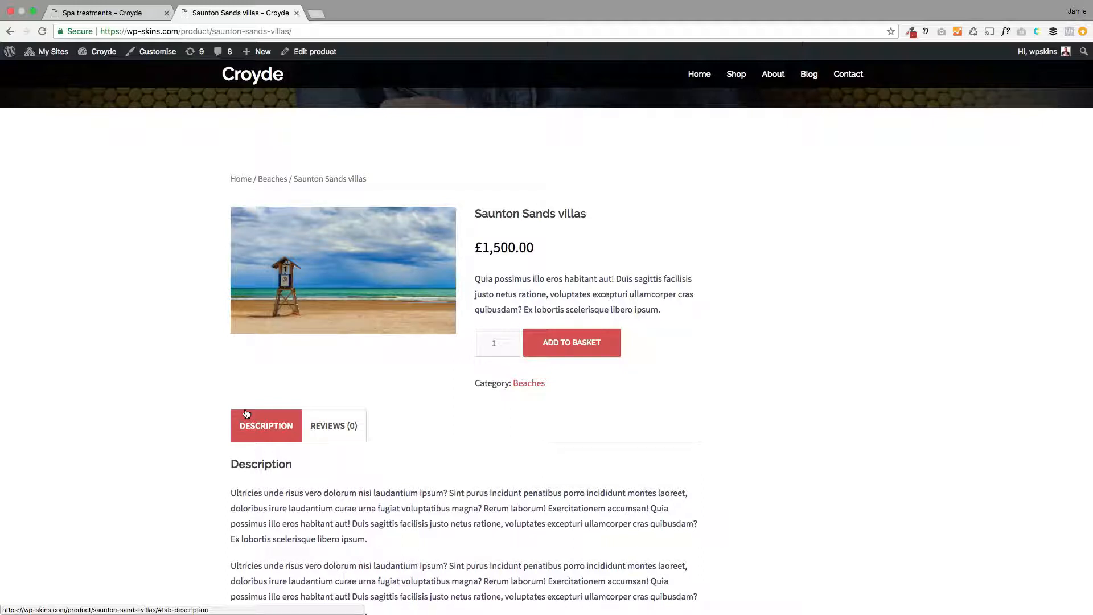
# - Start editing the Saunton Sands villas product from the admin bar's Edit product link
pyautogui.click(315, 51)
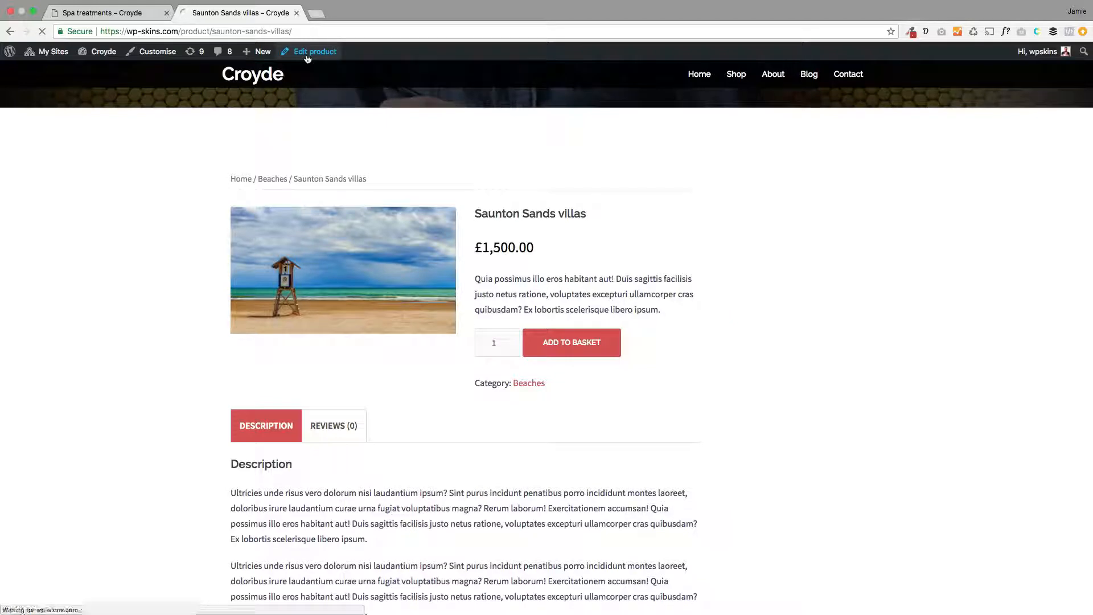
# - Review the description and short description, then launch the red Product Builder for this product
pyautogui.click(314, 52)
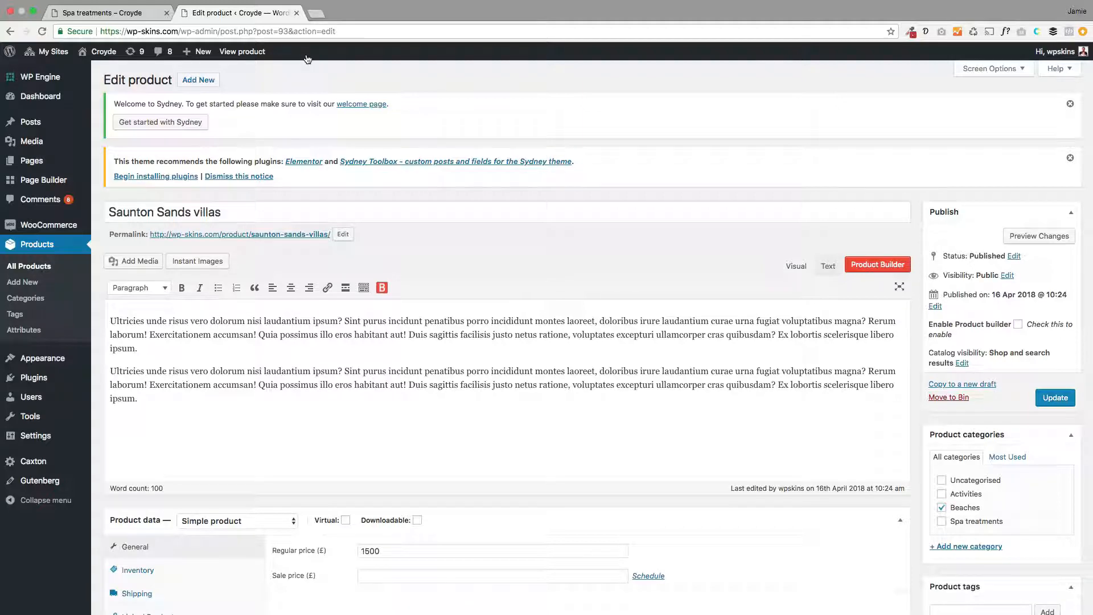
pyautogui.moveTo(109, 321); pyautogui.dragTo(138, 349)
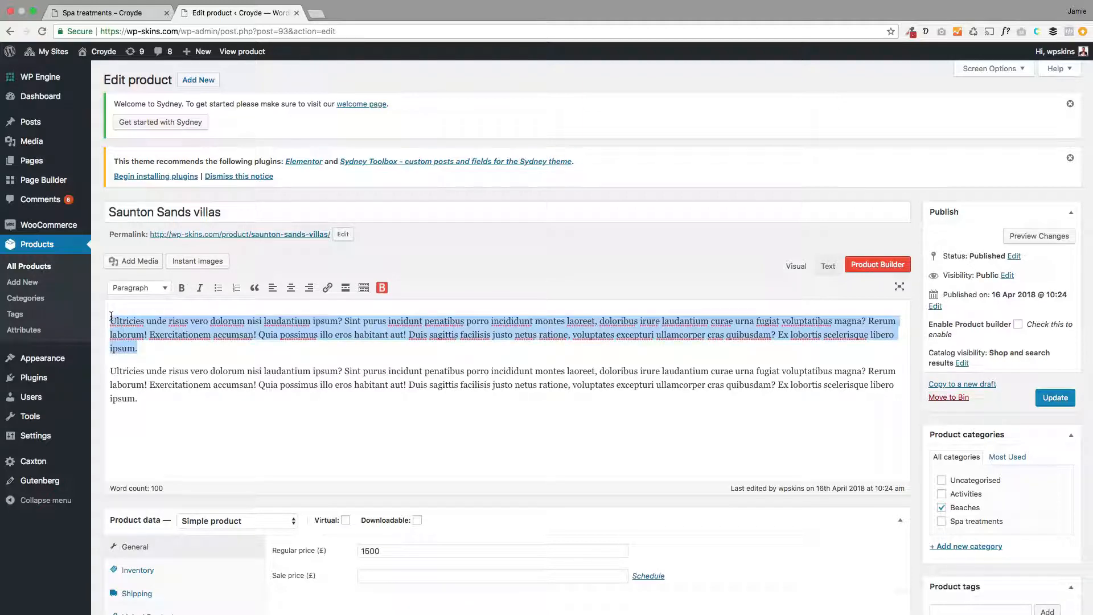
pyautogui.scroll(-3)
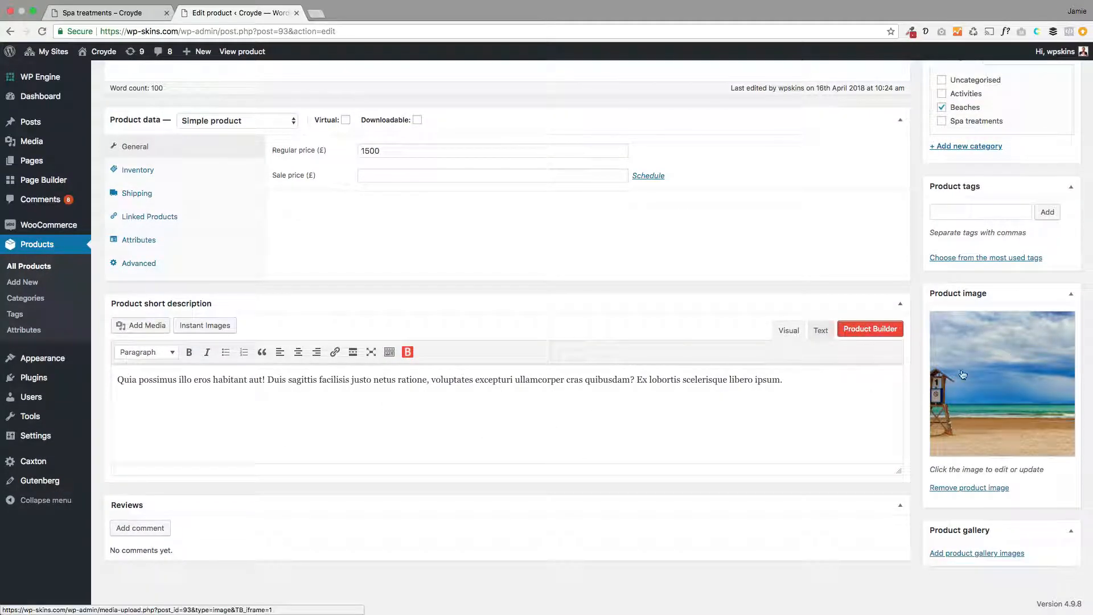
pyautogui.scroll(3)
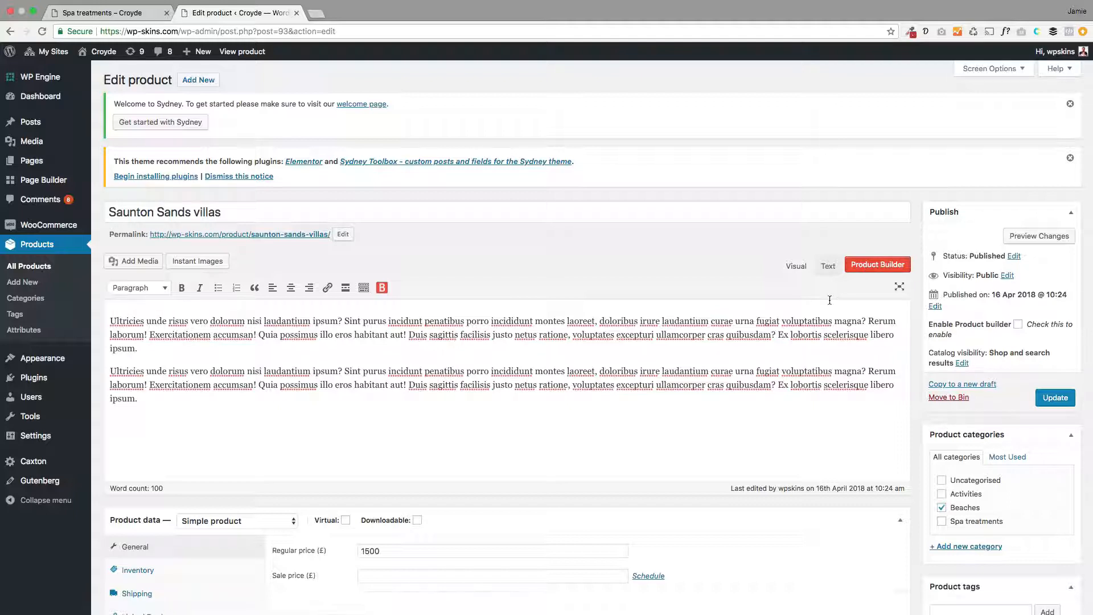
pyautogui.click(876, 264)
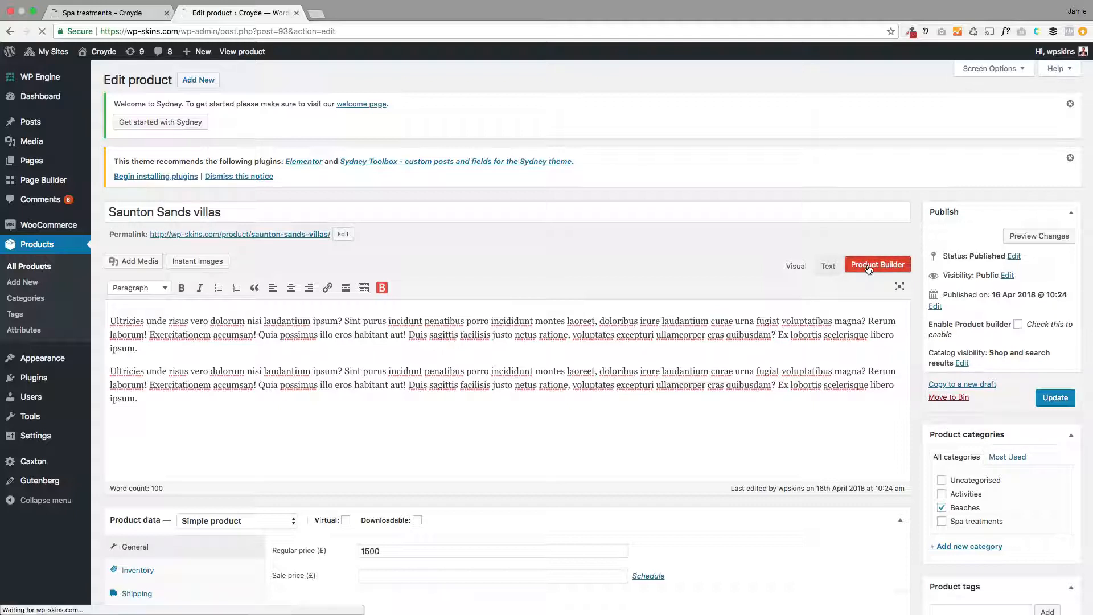
# - Set the first row's background to the product's beach photo via Use Product Image, set to cover
pyautogui.click(877, 264)
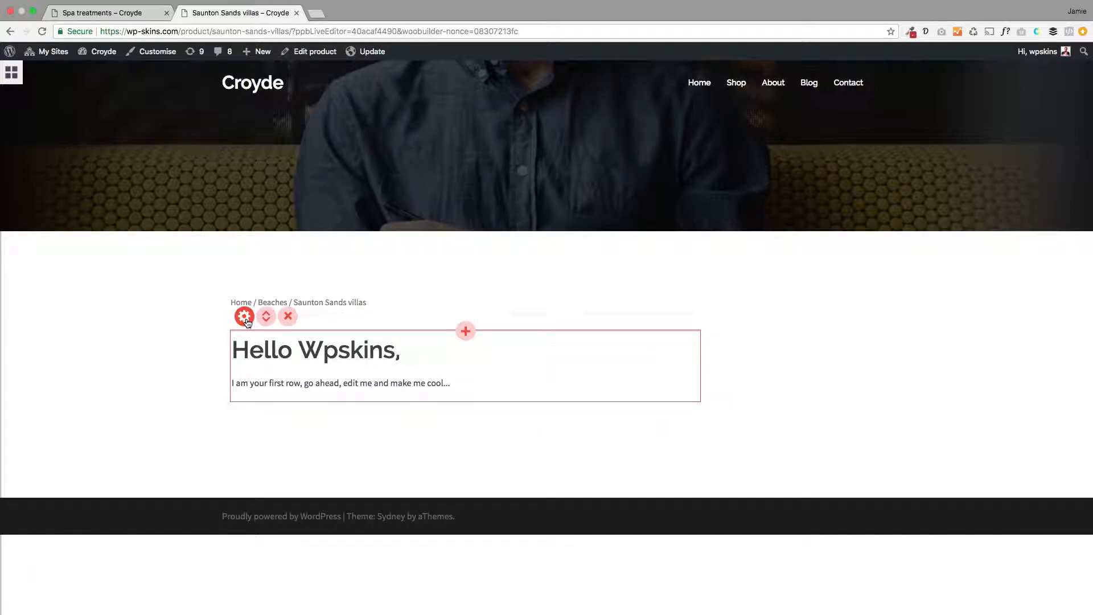
pyautogui.moveTo(244, 315)
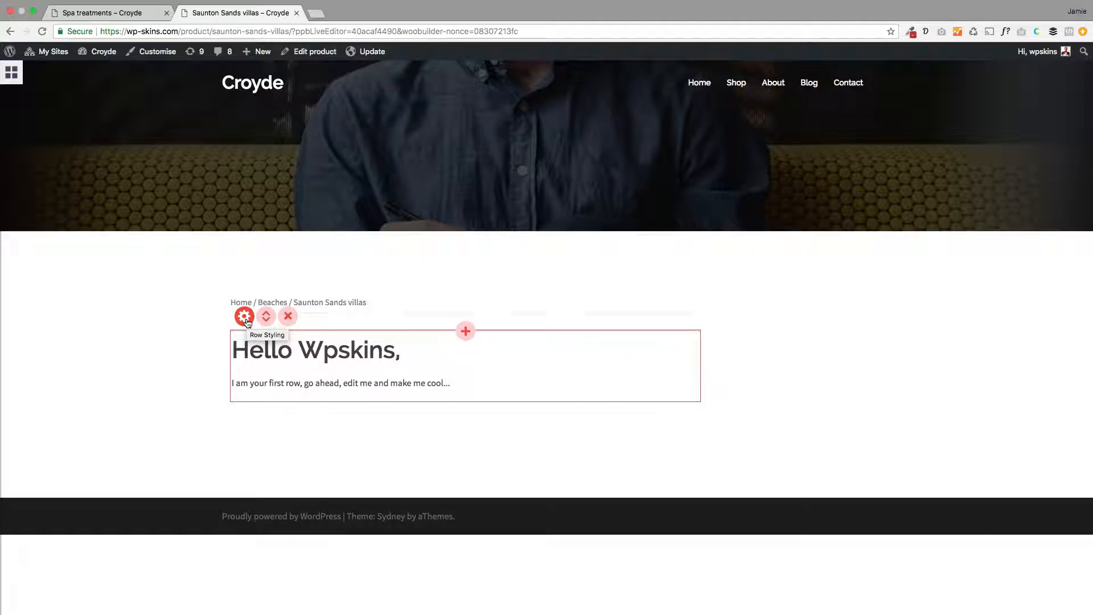
pyautogui.click(243, 316)
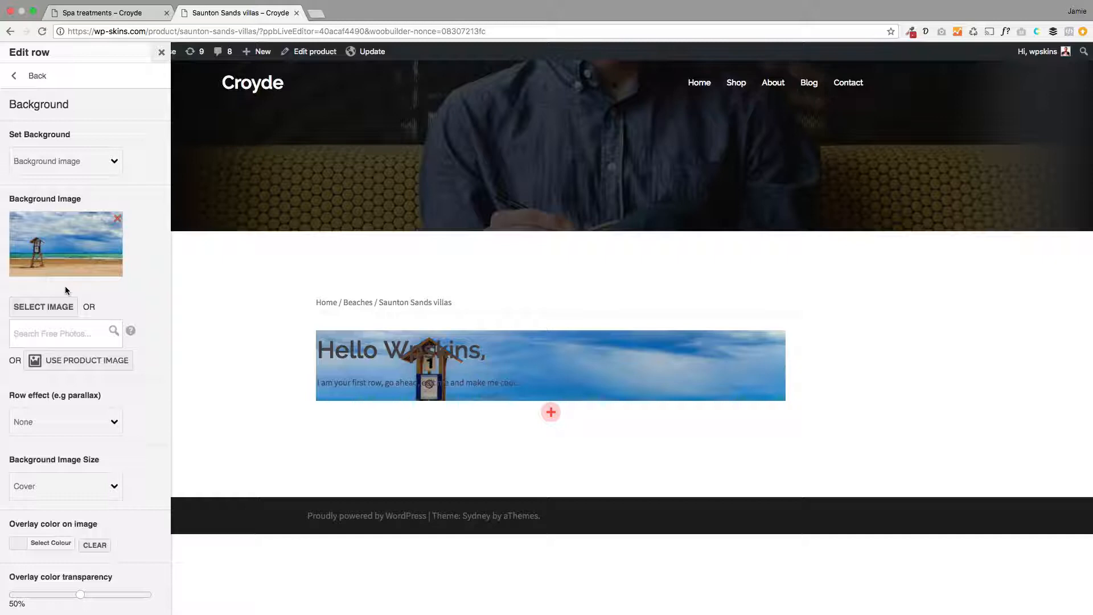
# - Set the beach row to Full width layout with a 700 minimum row height
pyautogui.click(13, 75)
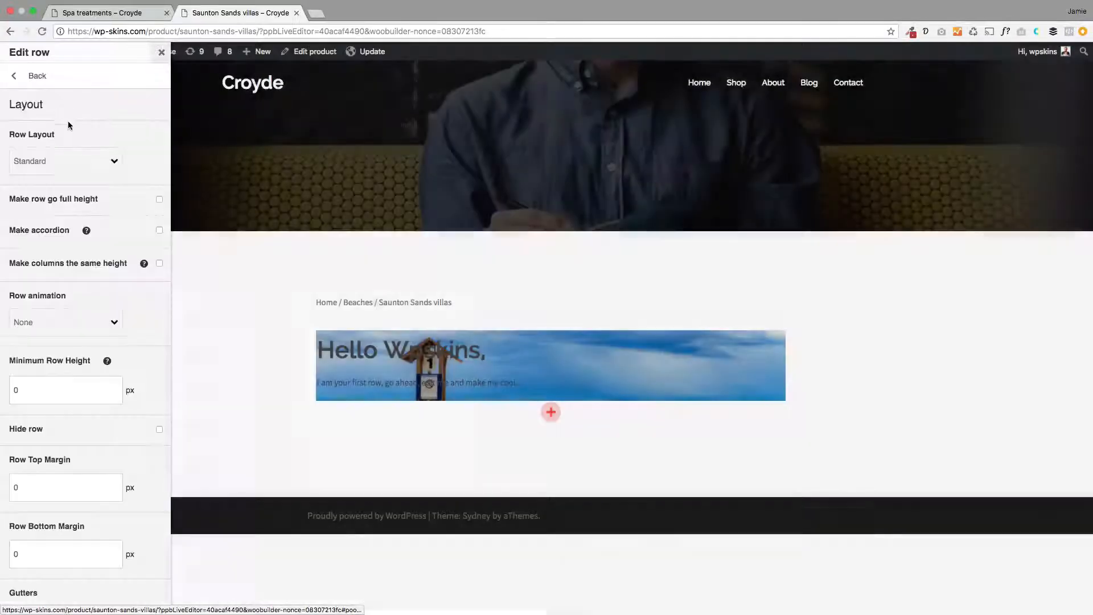
pyautogui.click(65, 161)
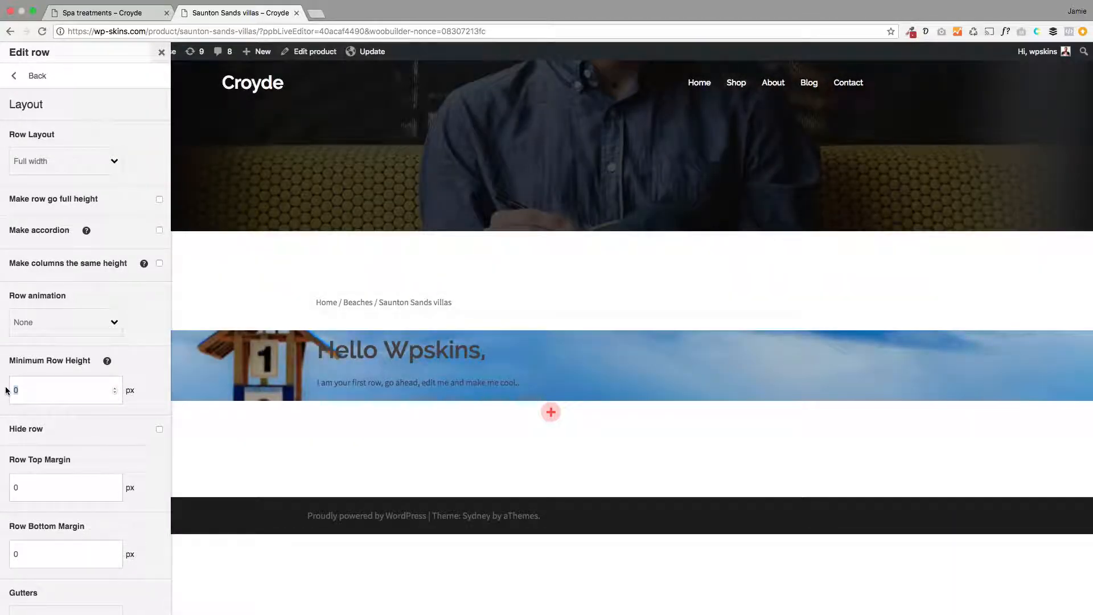
pyautogui.write('700')
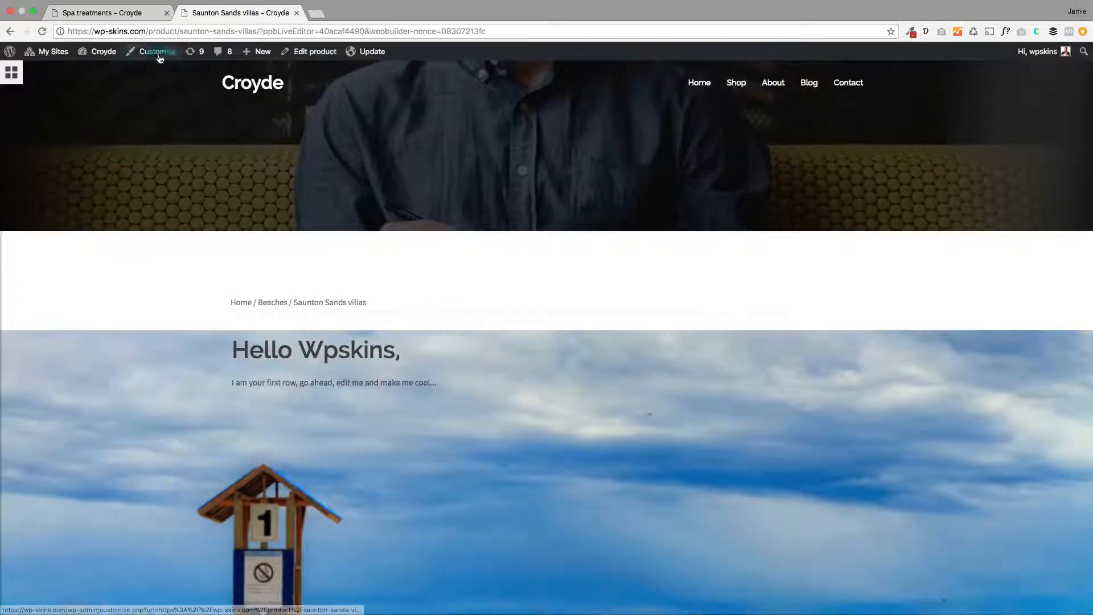
pyautogui.scroll(-3)
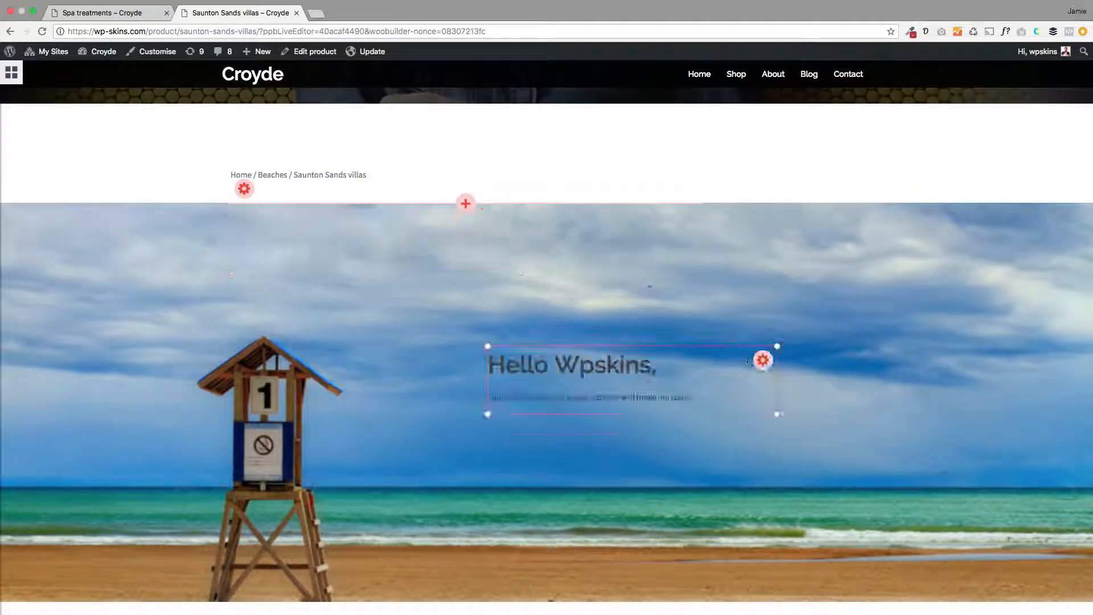
# - Replace the Hello Wpskins heading with 'Croyde Holidays' and white placeholder text over the beach
pyautogui.click(572, 364)
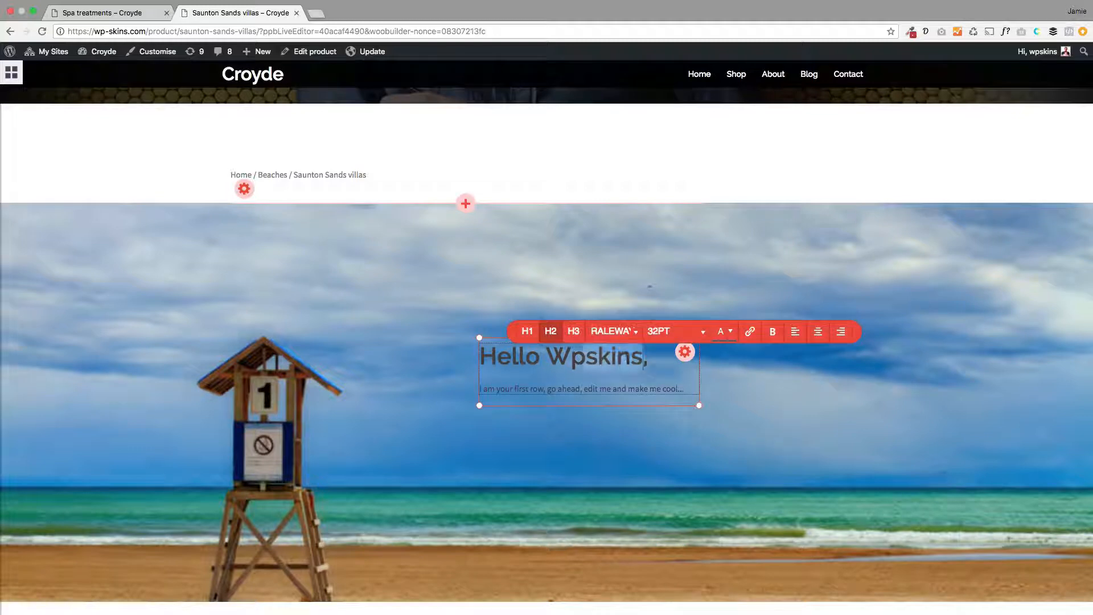
pyautogui.tripleClick(562, 357)
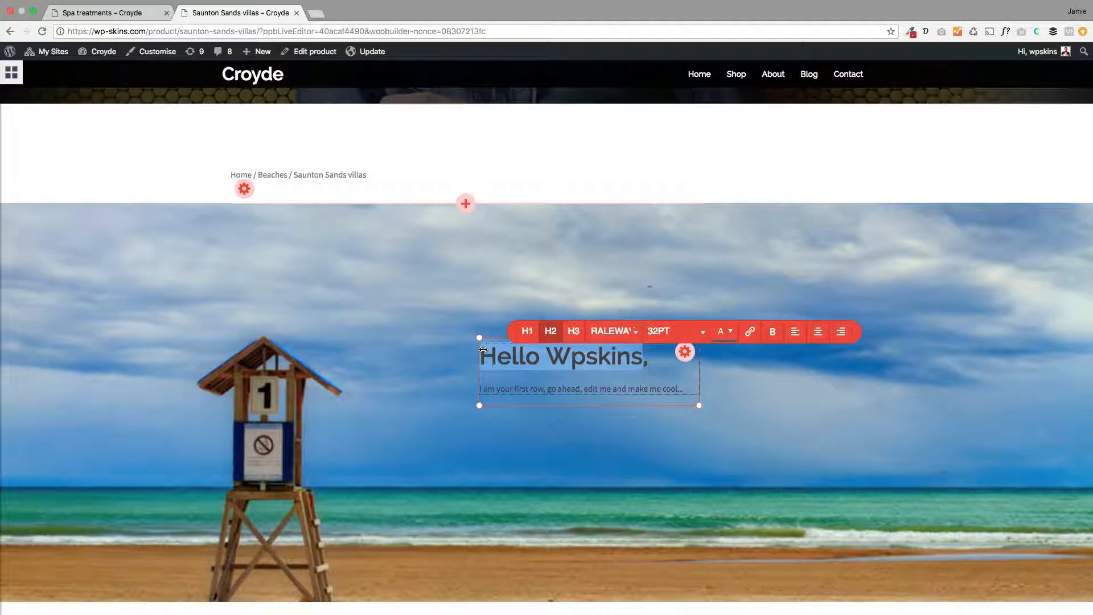
pyautogui.write('Croyde Holid,')
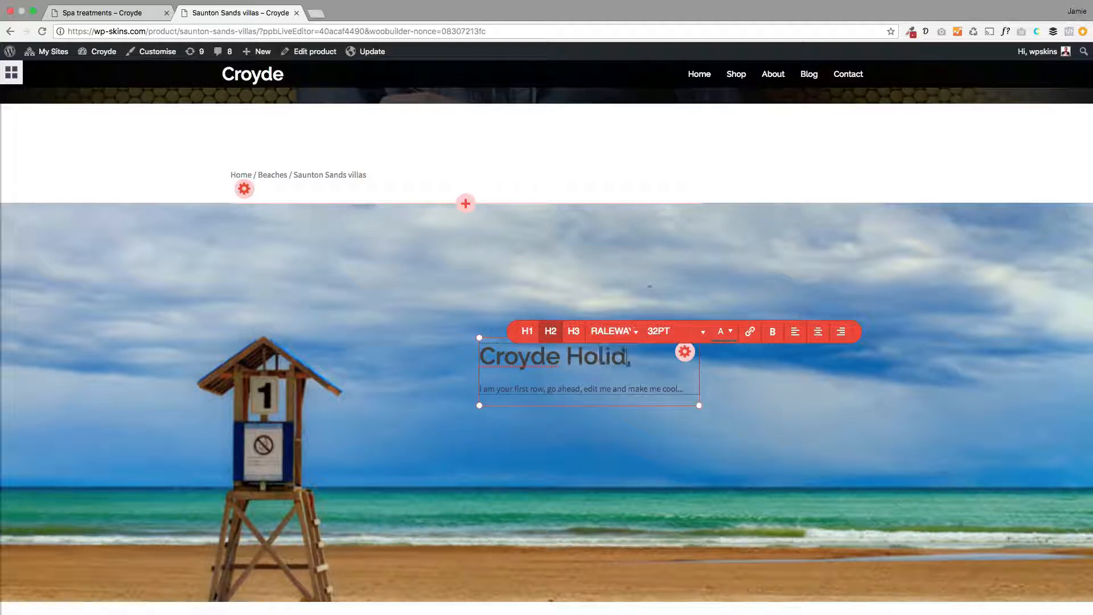
pyautogui.write('ays')
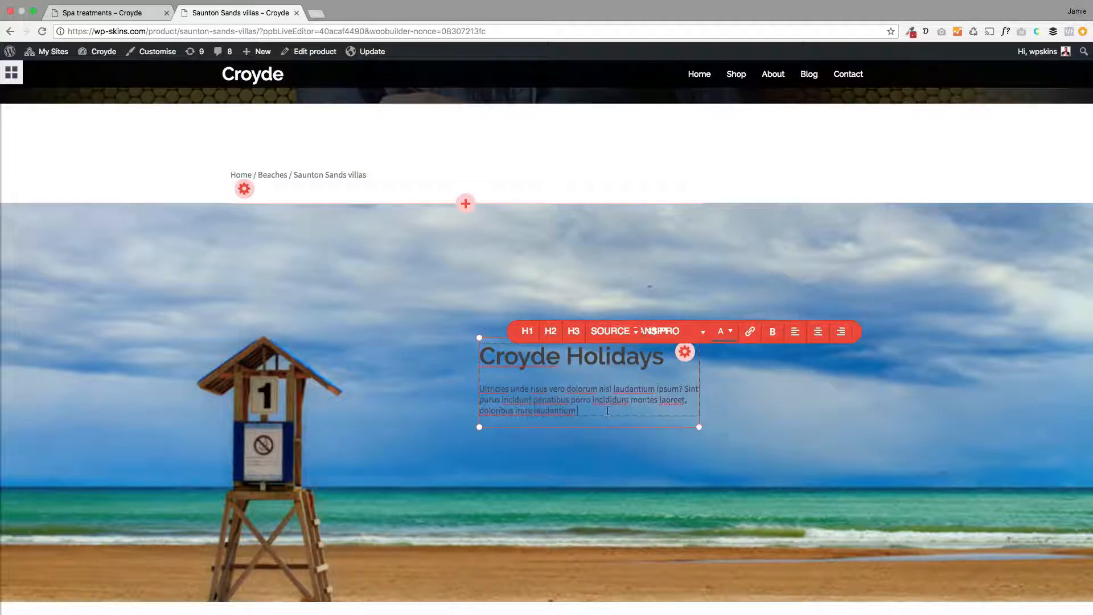
pyautogui.moveTo(721, 331)
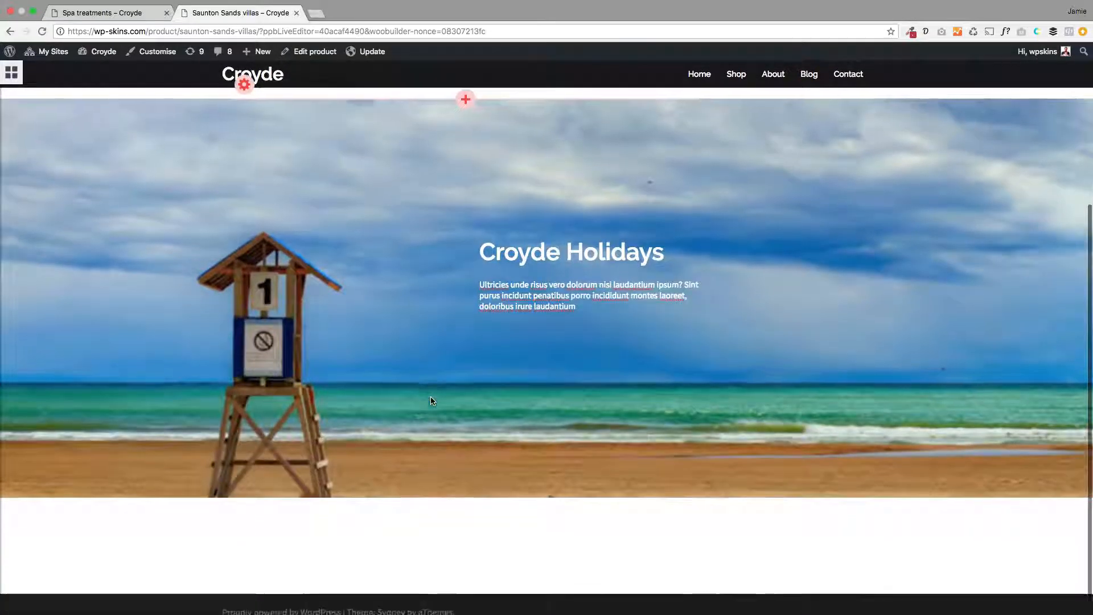
# - Add the WC - Product details module in a new row beneath the beach image row
pyautogui.scroll(-3)
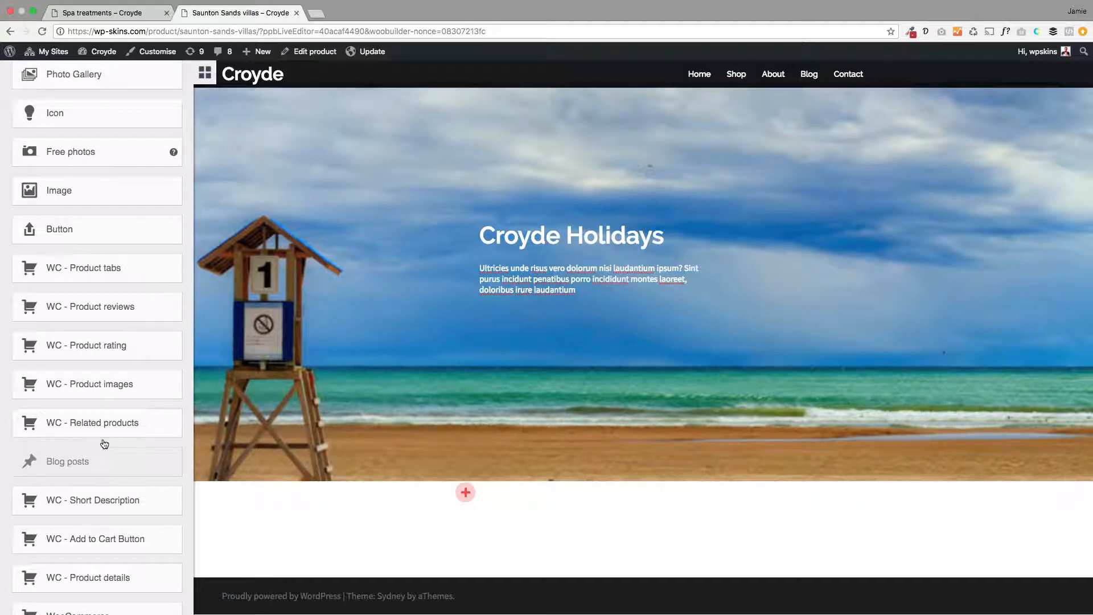
pyautogui.scroll(-3)
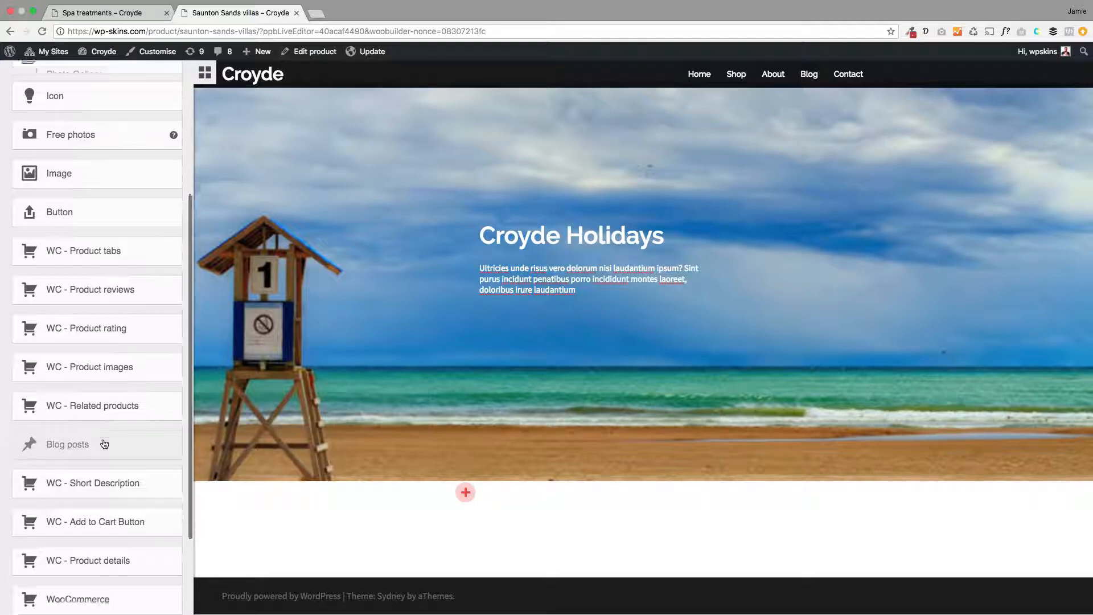
pyautogui.scroll(-3)
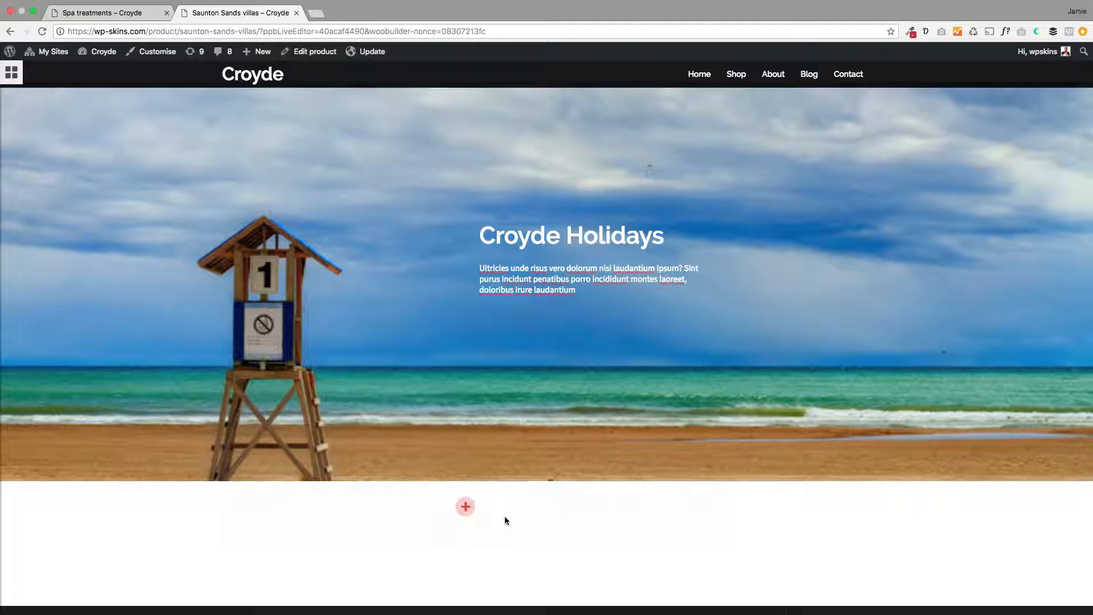
pyautogui.click(464, 506)
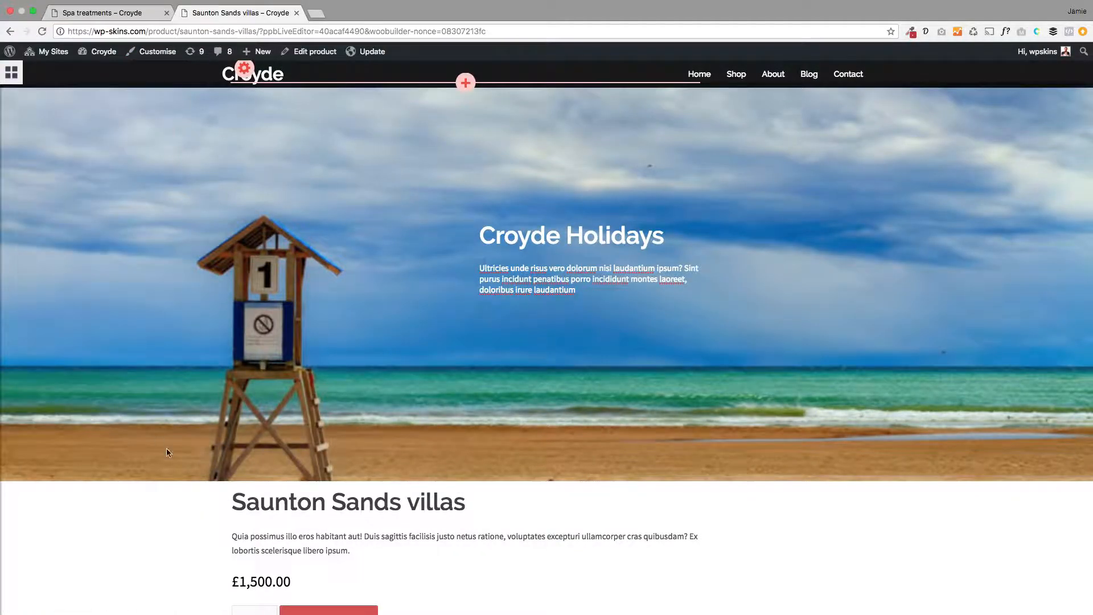
pyautogui.scroll(-3)
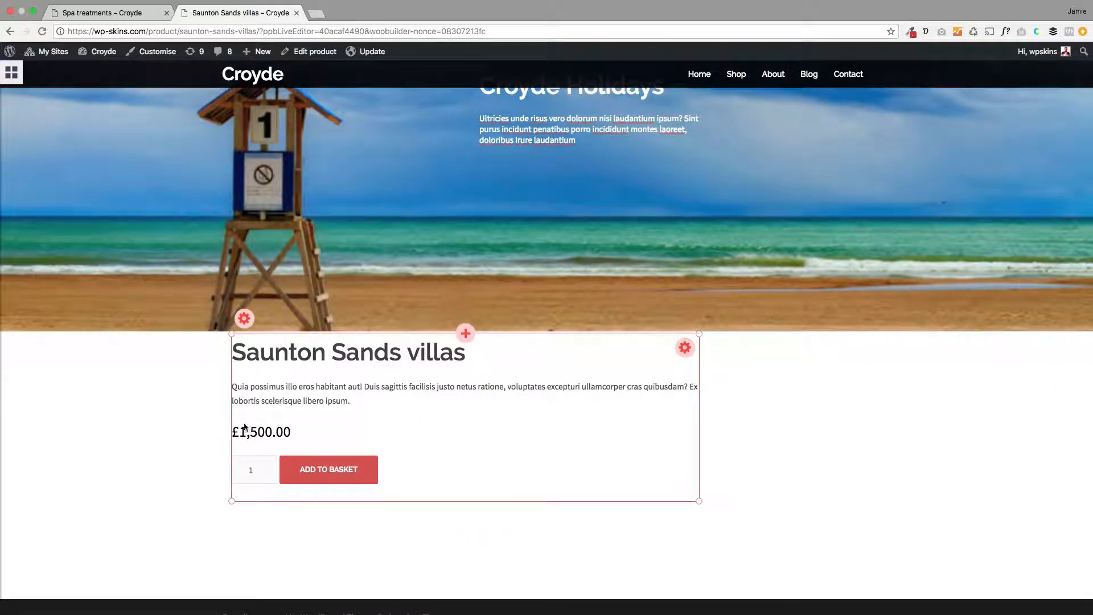
pyautogui.moveTo(319, 457)
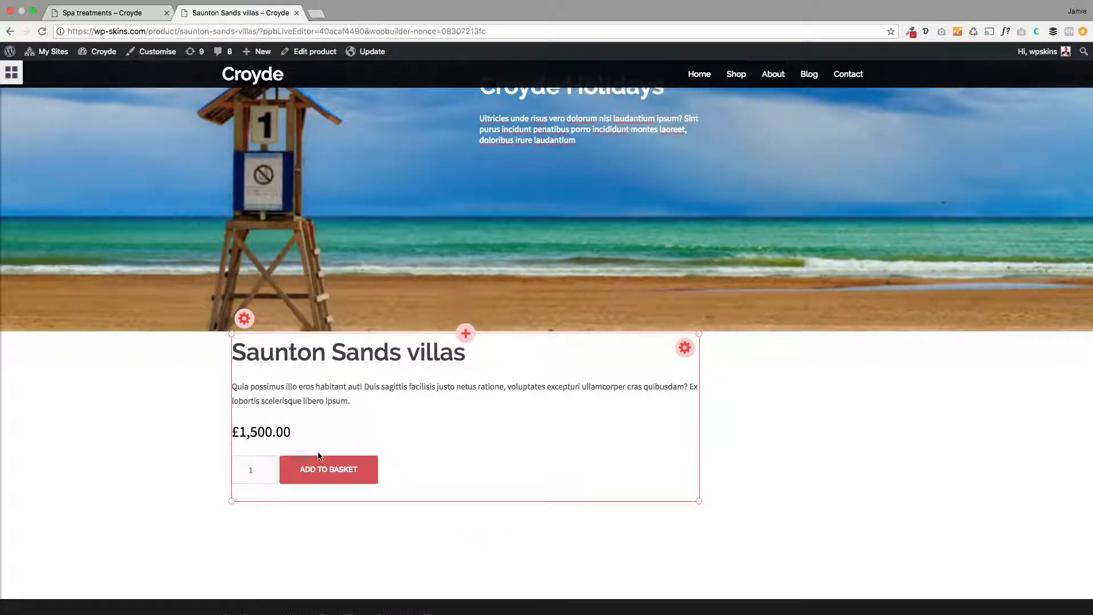
pyautogui.moveTo(328, 469)
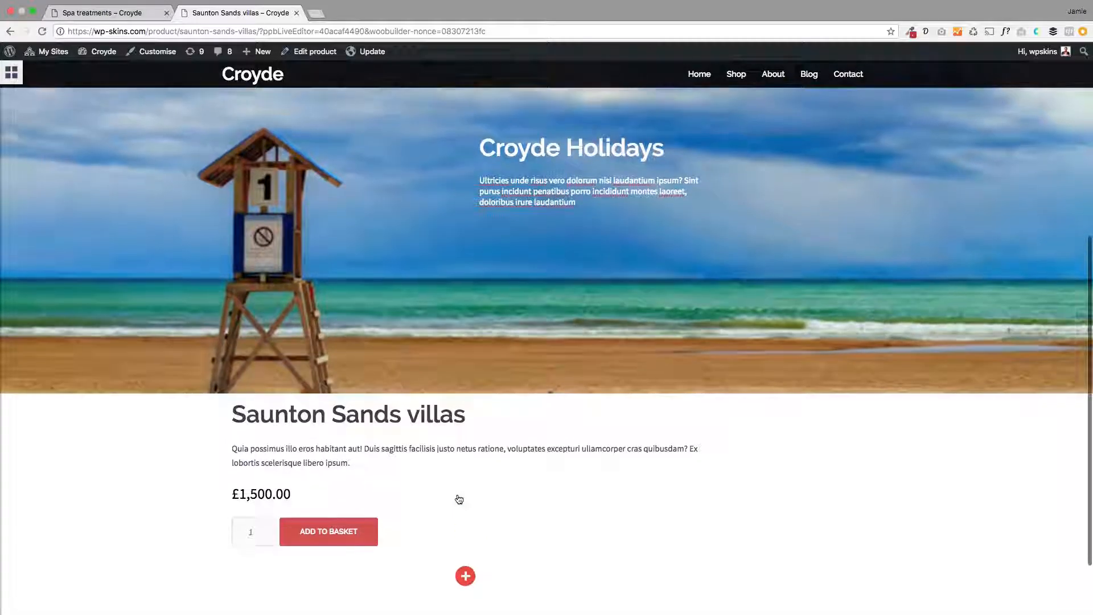
# - Update the page and review the live product with beach banner above the £1,500 product details
pyautogui.scroll(-3)
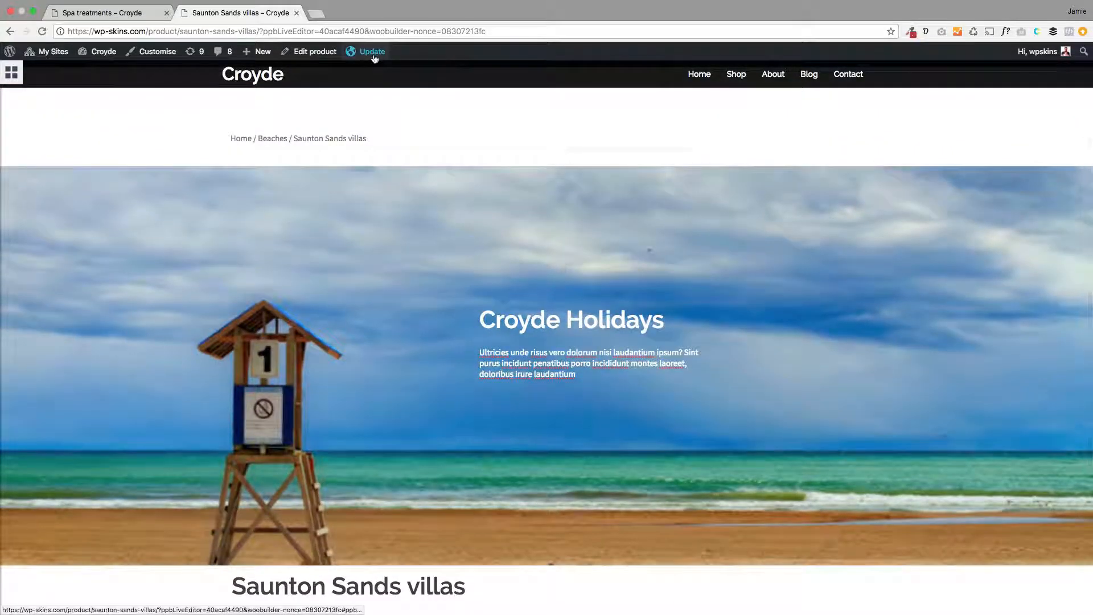
pyautogui.click(370, 51)
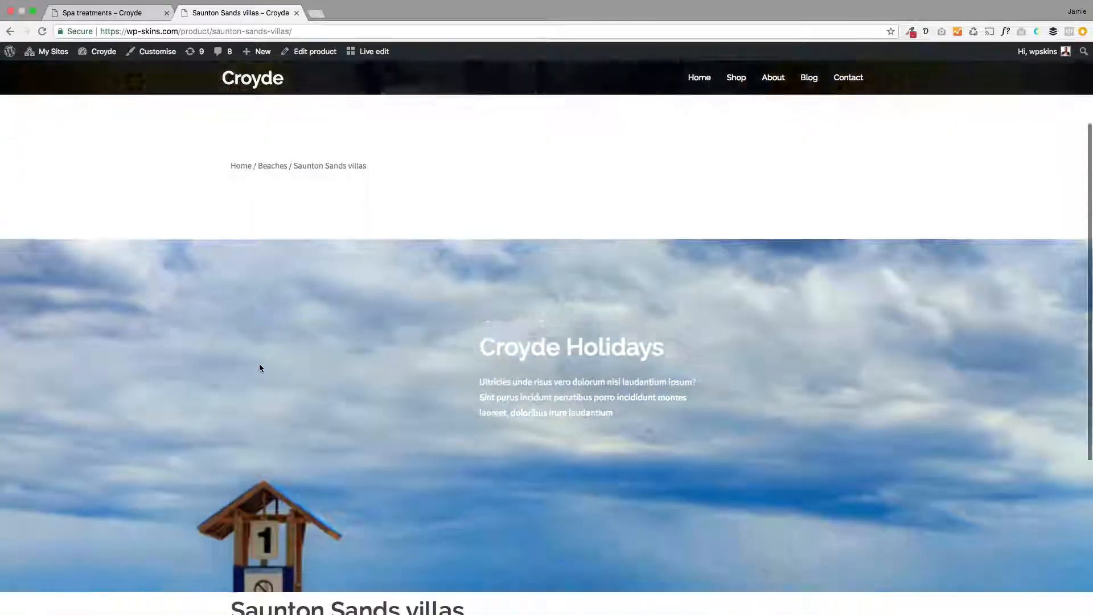
pyautogui.scroll(-3)
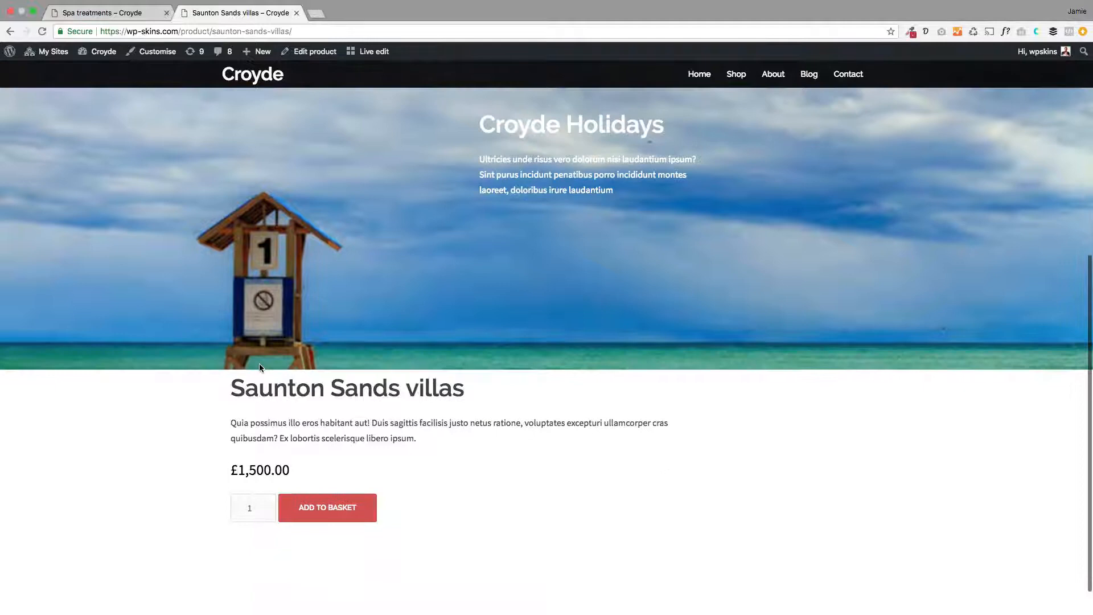